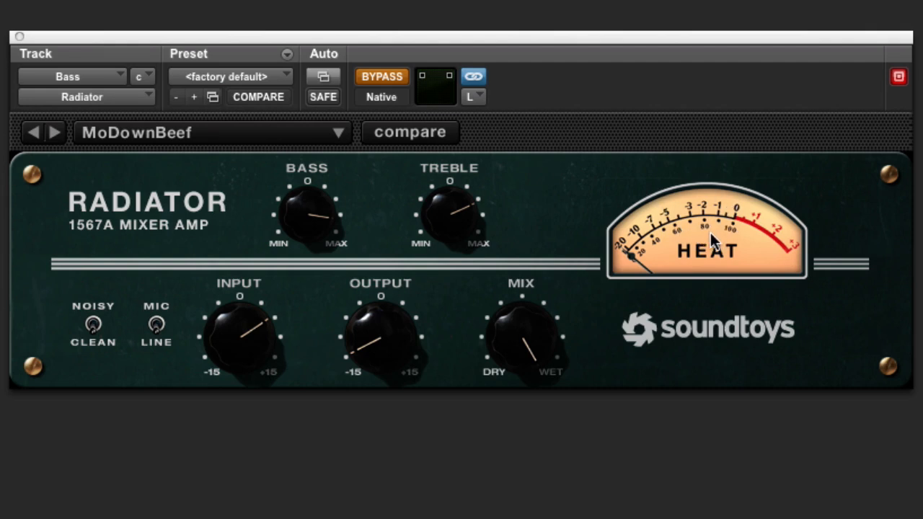
{"action": "mouse_move", "coordinate": [706, 242]}
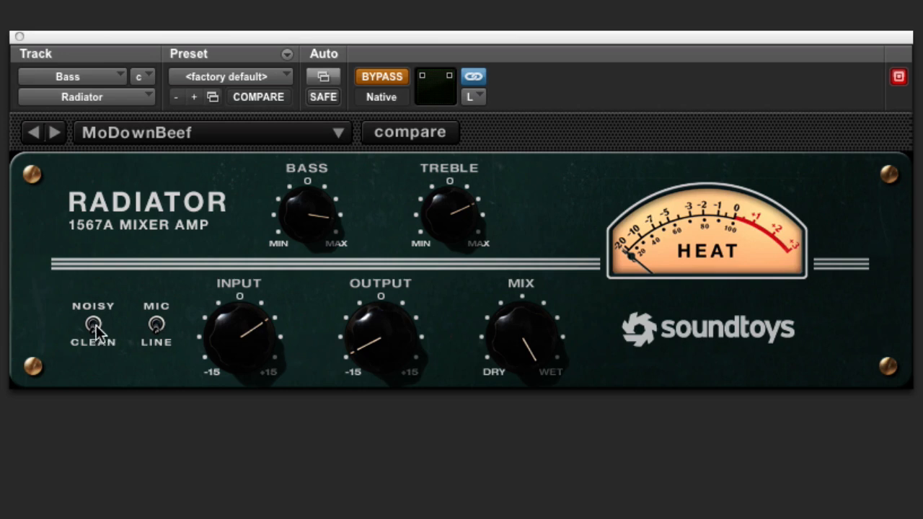
{"action": "mouse_move", "coordinate": [154, 323]}
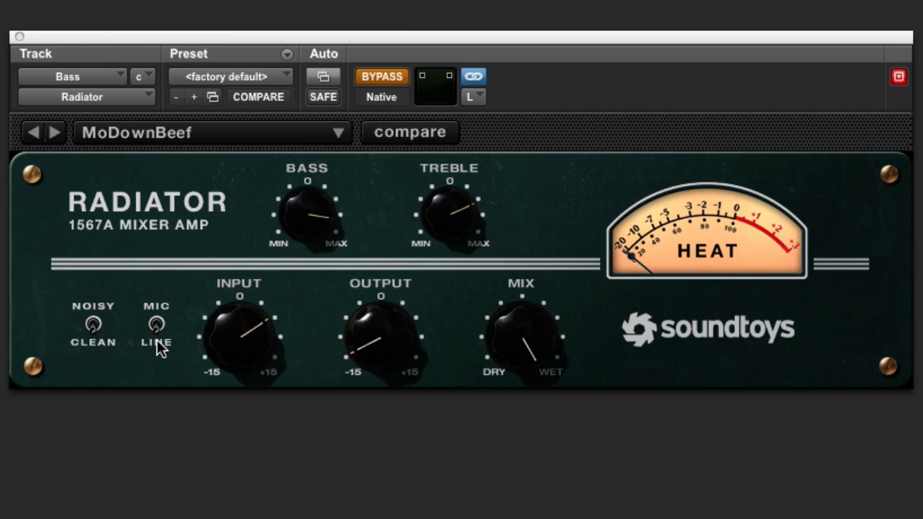
{"action": "mouse_move", "coordinate": [260, 350]}
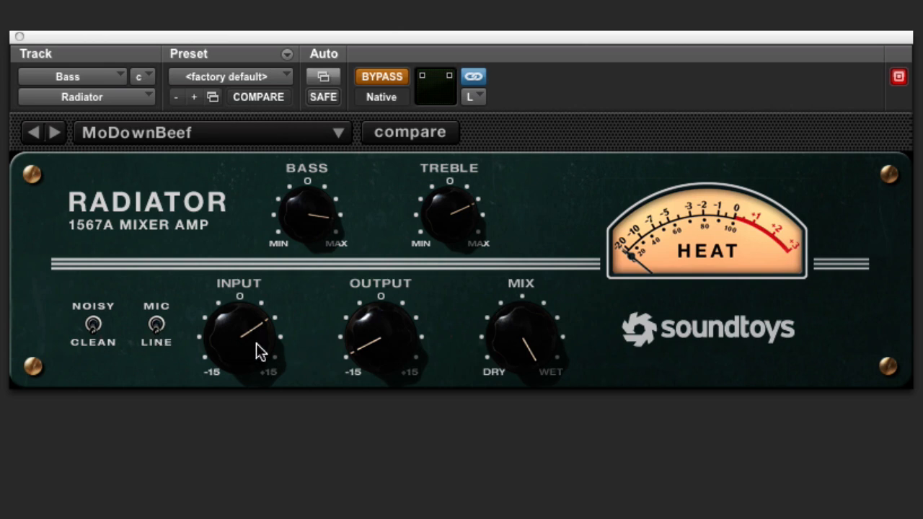
{"action": "mouse_move", "coordinate": [525, 342]}
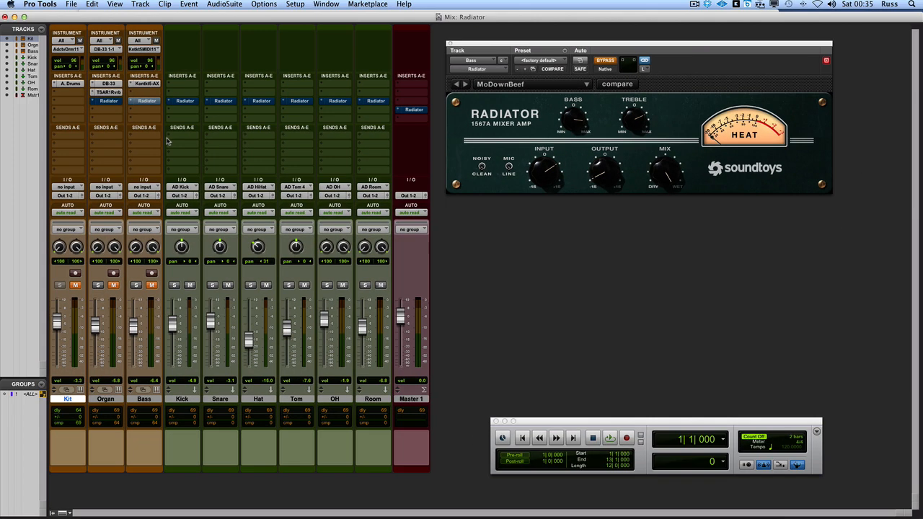
Solo the Kick track and play the mix to audition its Radiator.
{"action": "left_click", "coordinate": [610, 437]}
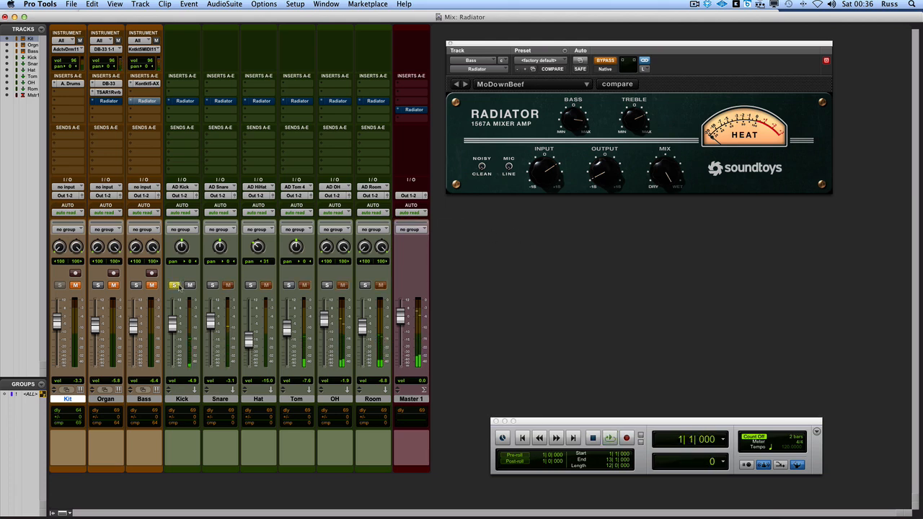
{"action": "left_click", "coordinate": [609, 438]}
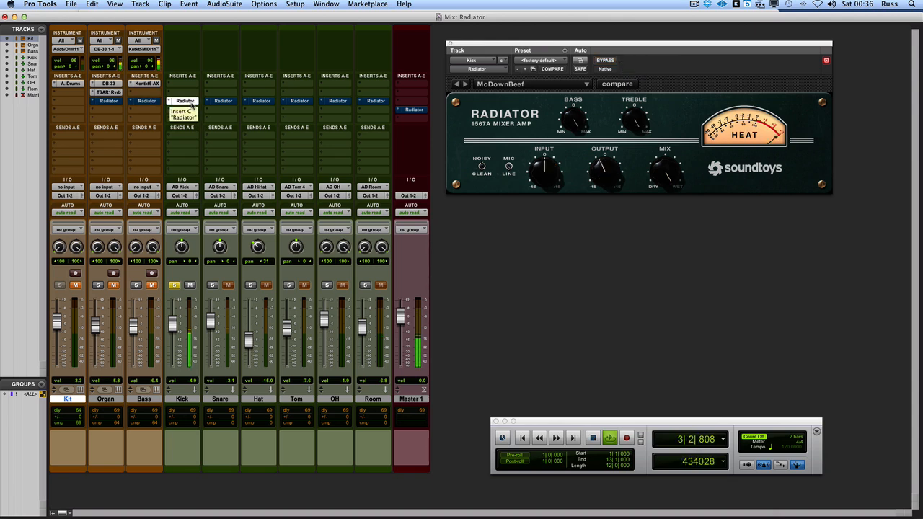
Open the Kick Radiator and compare it bypassed versus active.
{"action": "left_click", "coordinate": [605, 60]}
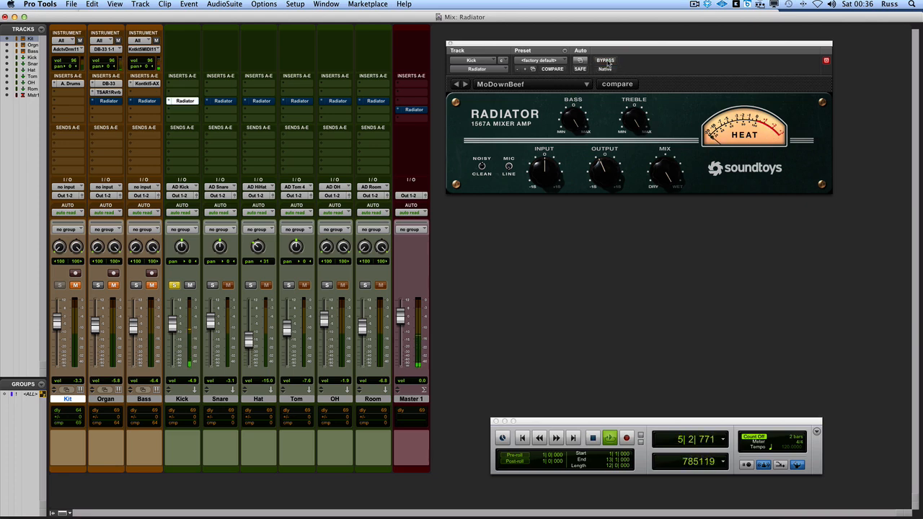
{"action": "left_click", "coordinate": [605, 60]}
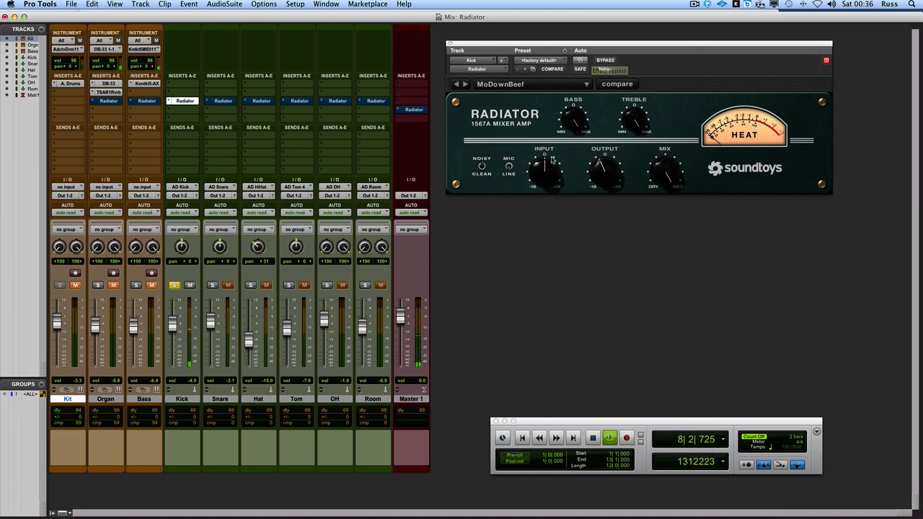
{"action": "left_click", "coordinate": [616, 83]}
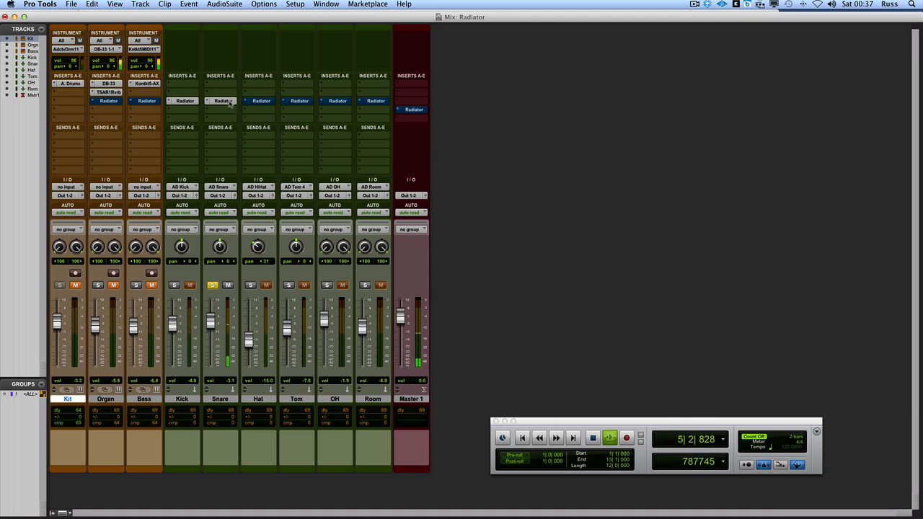
Open the Snare track's Radiator plug-in window and clear the Snare solo.
{"action": "left_click", "coordinate": [220, 100]}
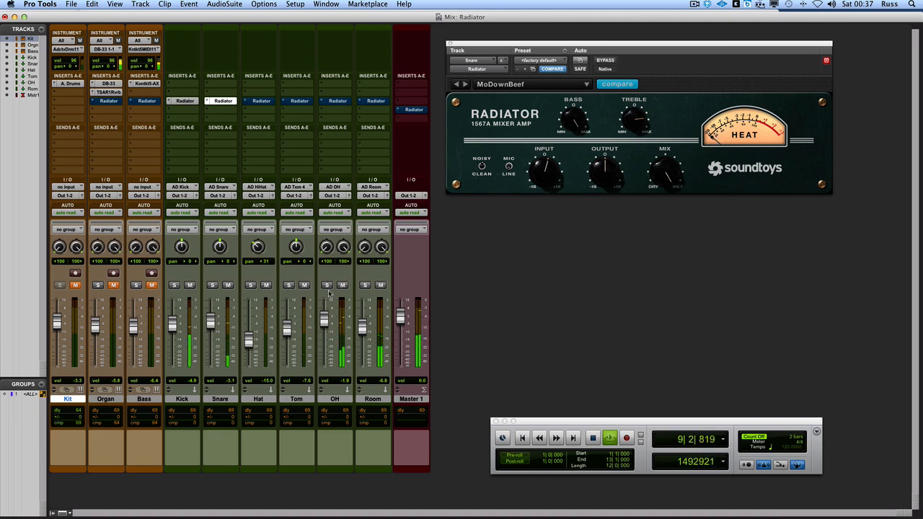
{"action": "left_click", "coordinate": [327, 285]}
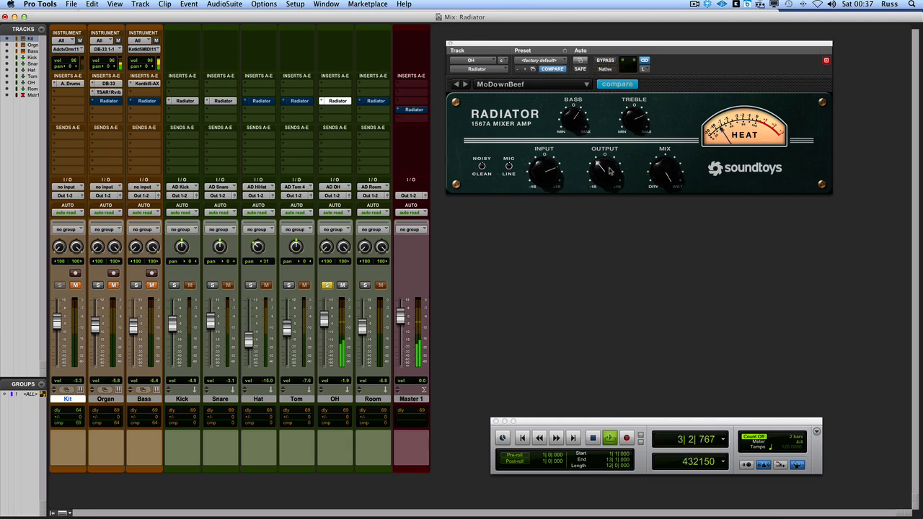
Adjust the OH Radiator's Output knob, keeping the MoDownBeef preset.
{"action": "left_click", "coordinate": [606, 59]}
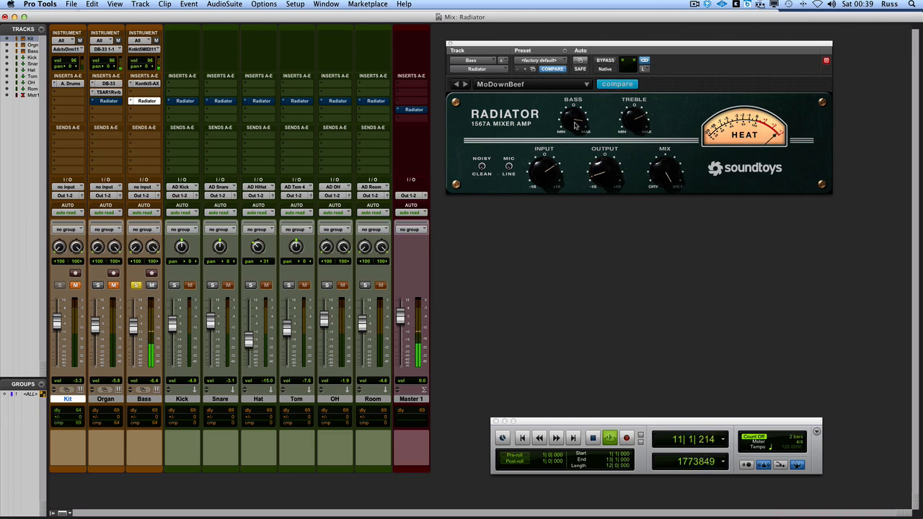
Put Radiator in Organ insert slot three, solo Organ, and set Bass to -7.0.
{"action": "left_click", "coordinate": [604, 60]}
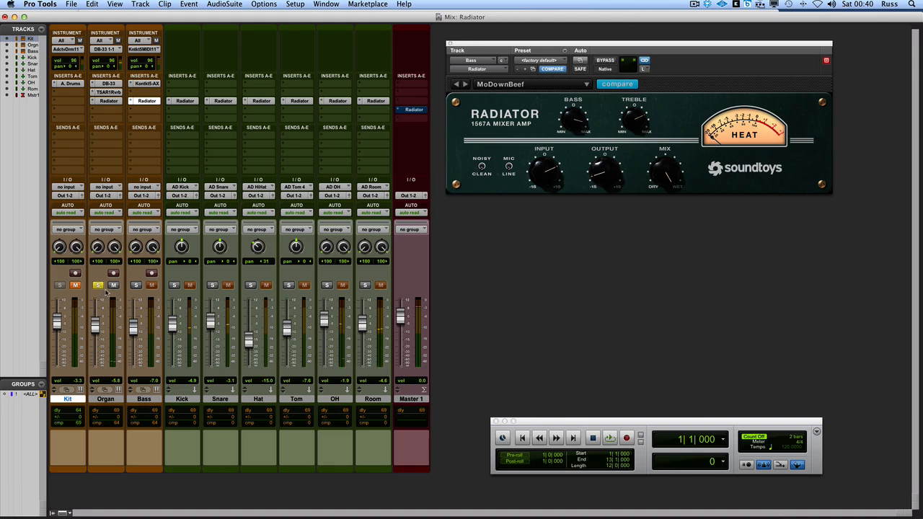
Load the Little Tube Amp preset into the Organ track's Radiator.
{"action": "left_click", "coordinate": [609, 437]}
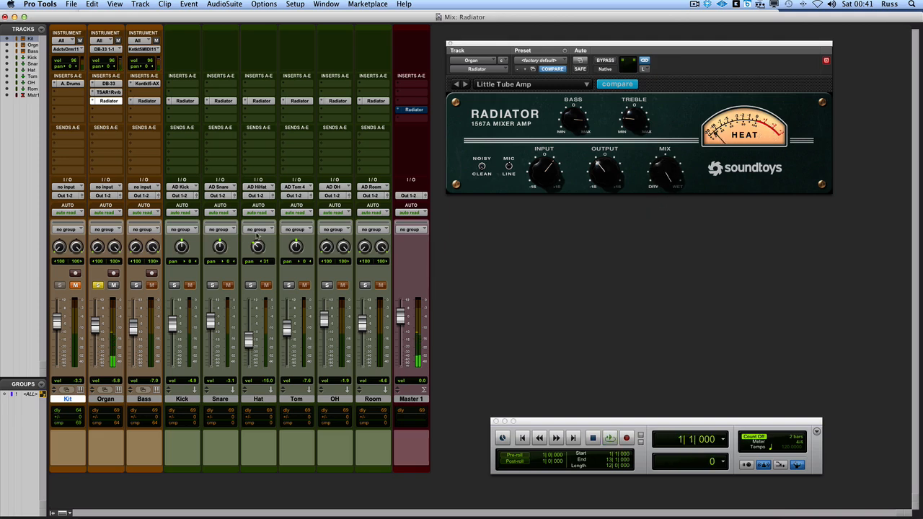
Load the Drive Out preset on the Master 1 Radiator, leaving it bypassed.
{"action": "left_click", "coordinate": [609, 438]}
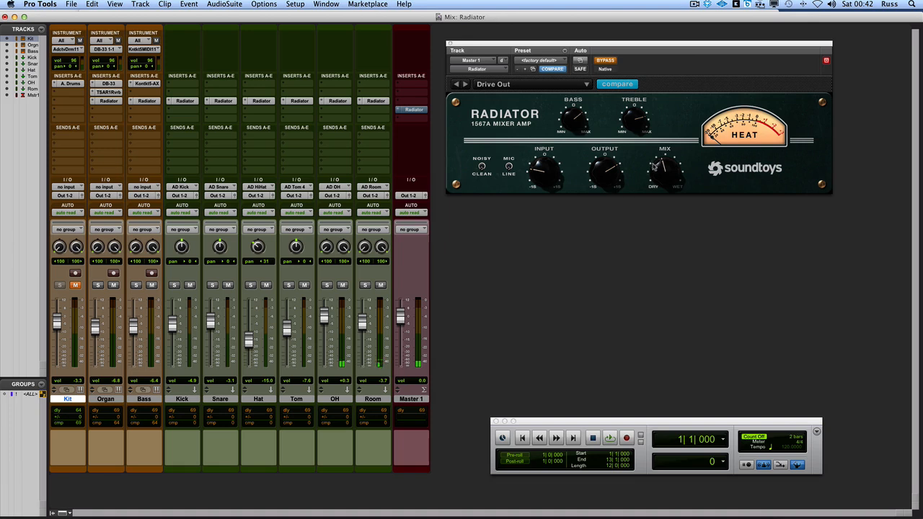
Un-bypass the Master 1 Radiator, play the mix and set the Mix knob midway.
{"action": "left_click", "coordinate": [556, 438]}
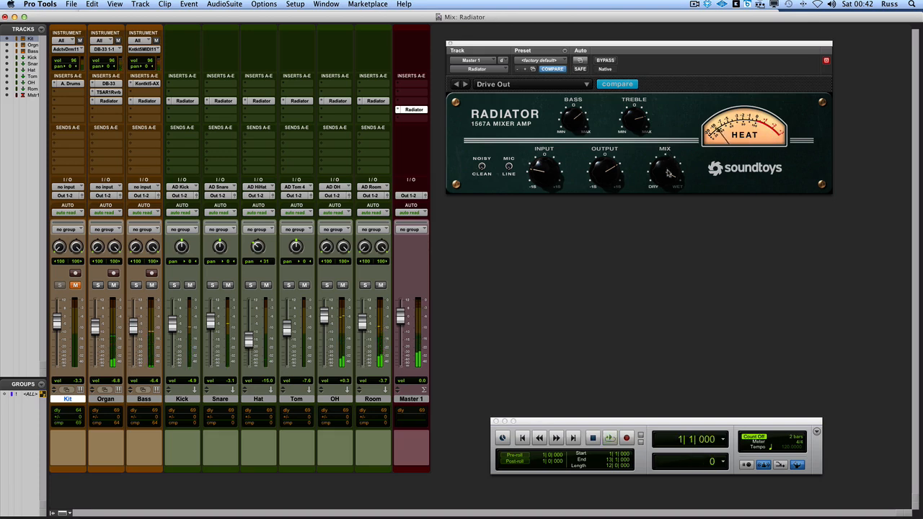
{"action": "left_click", "coordinate": [609, 438]}
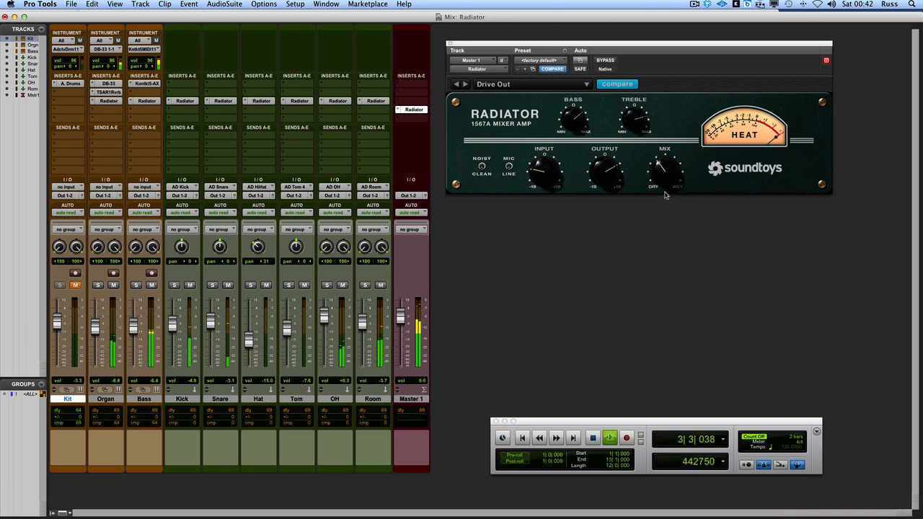
{"action": "left_click", "coordinate": [605, 60]}
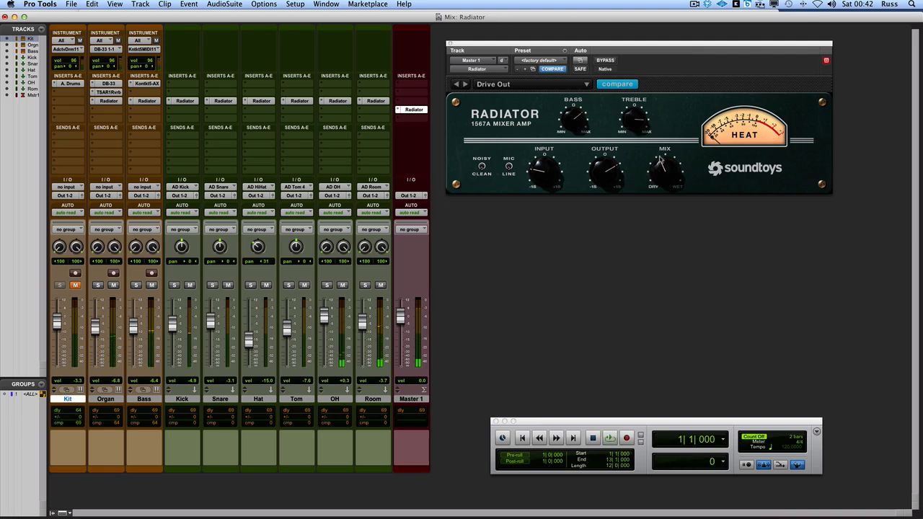
{"action": "left_click", "coordinate": [609, 438]}
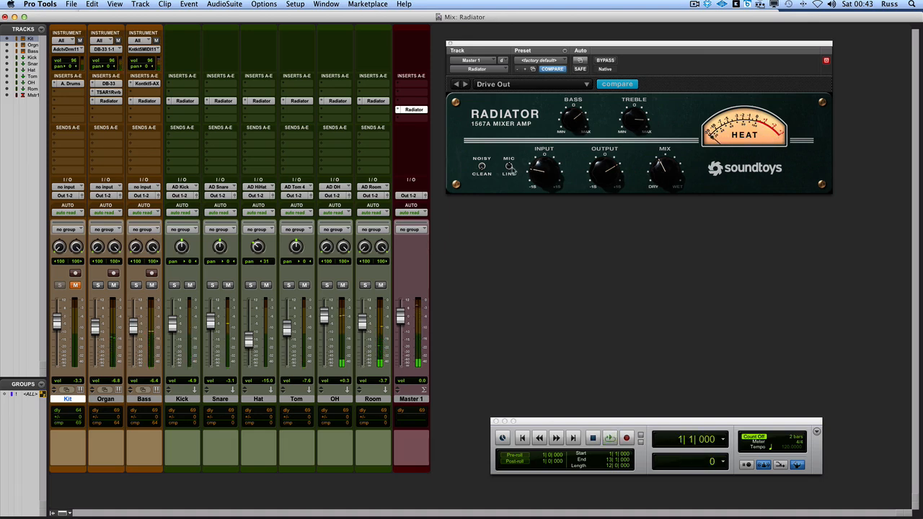
{"action": "left_click", "coordinate": [608, 438]}
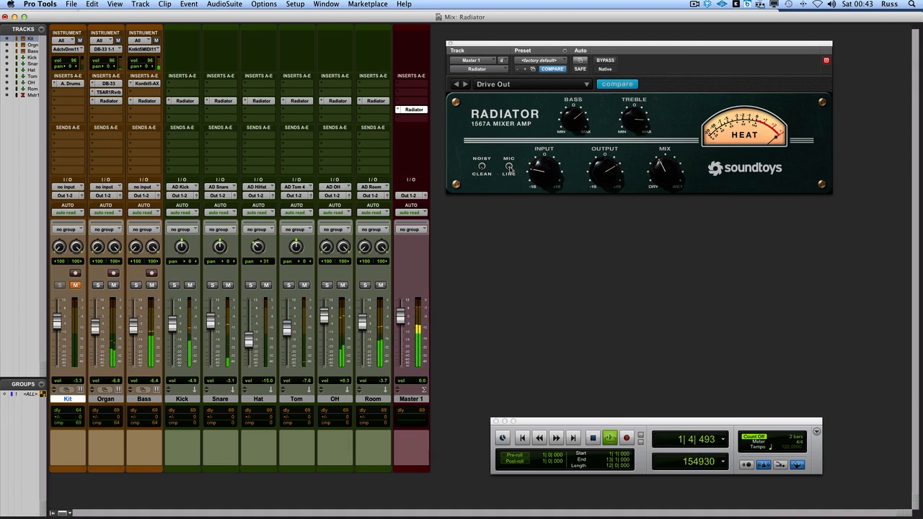